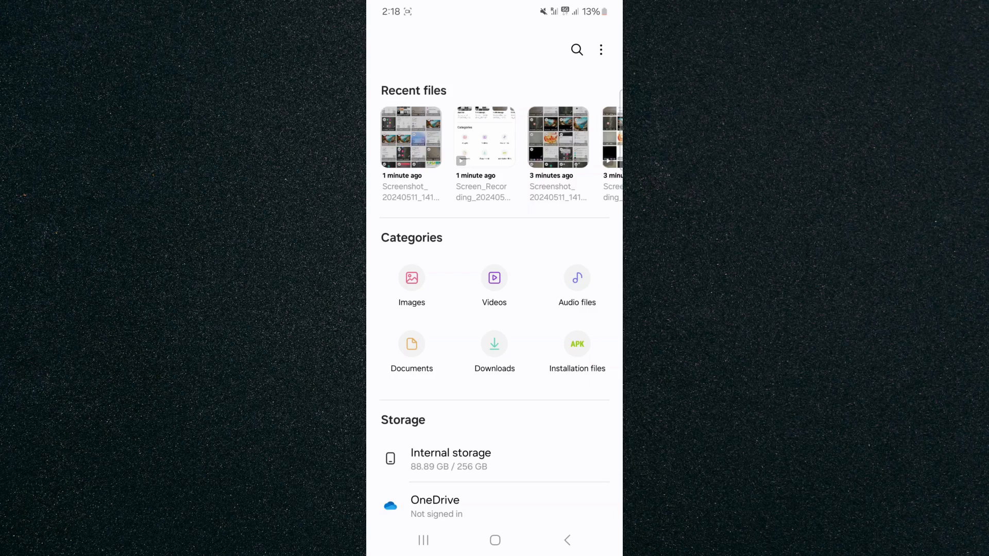
Open the Documents category and select the first file, 29424_1714035280.pdf
left_click(411, 350)
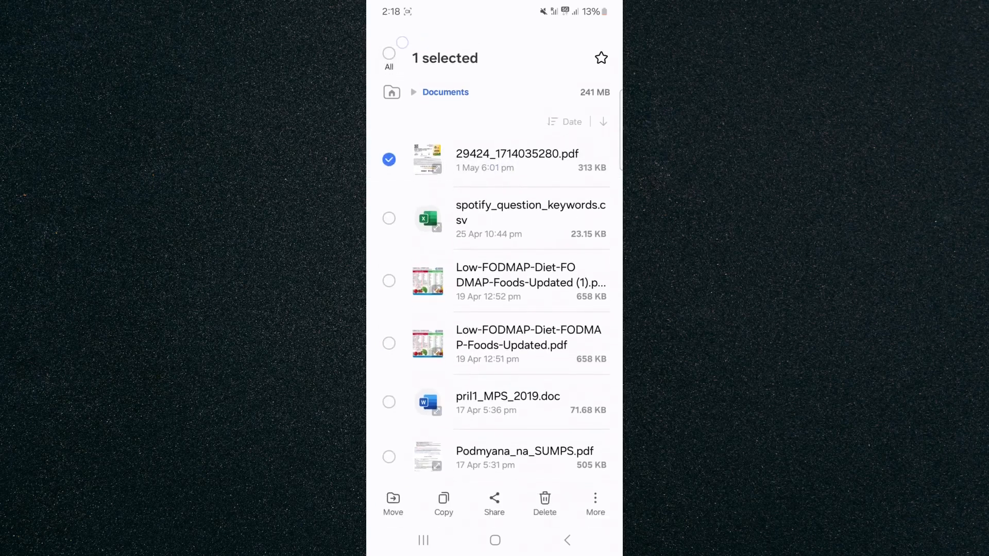
Mark all 112 Documents files with the All checkbox
left_click(389, 53)
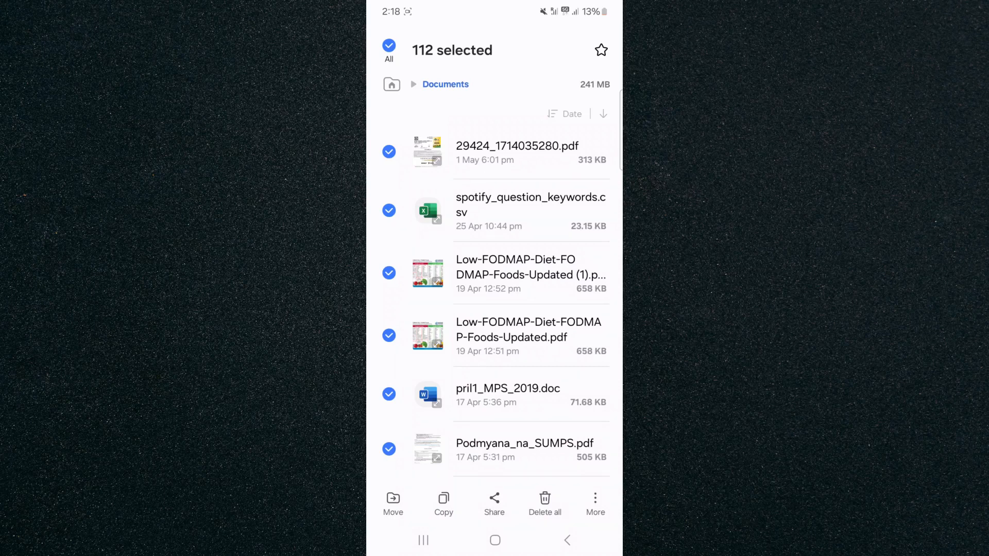
Choose Delete all to get the Move to Recycle bin prompt for 112 files
left_click(545, 503)
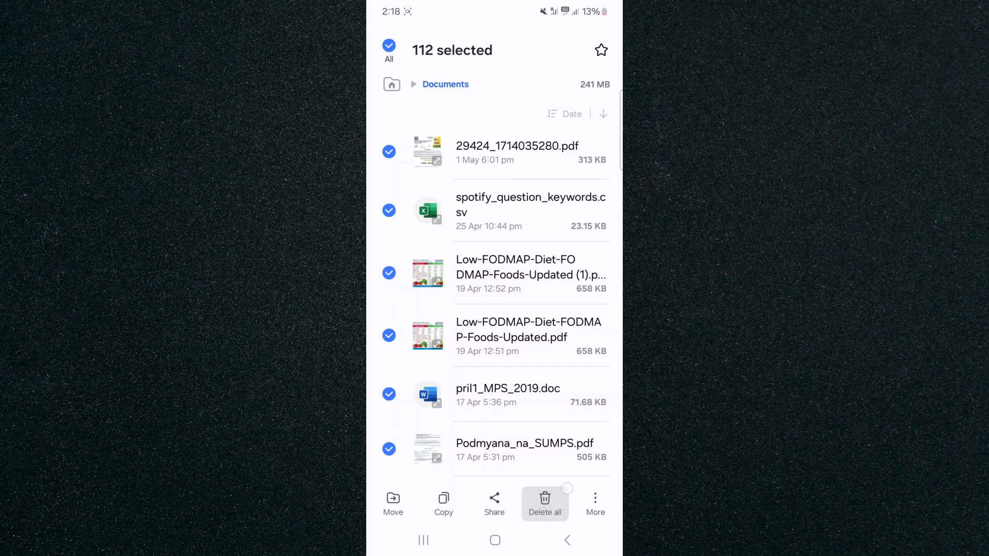
left_click(544, 503)
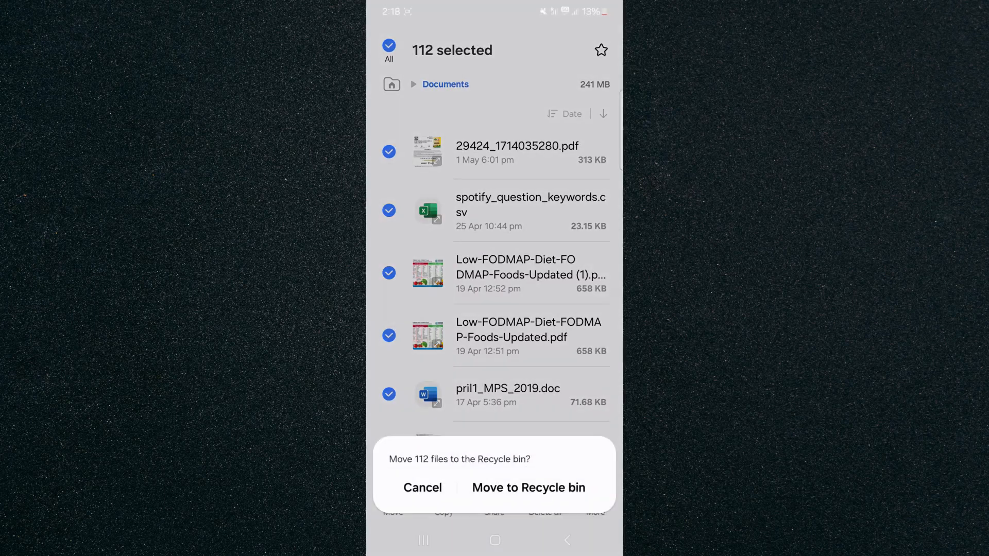